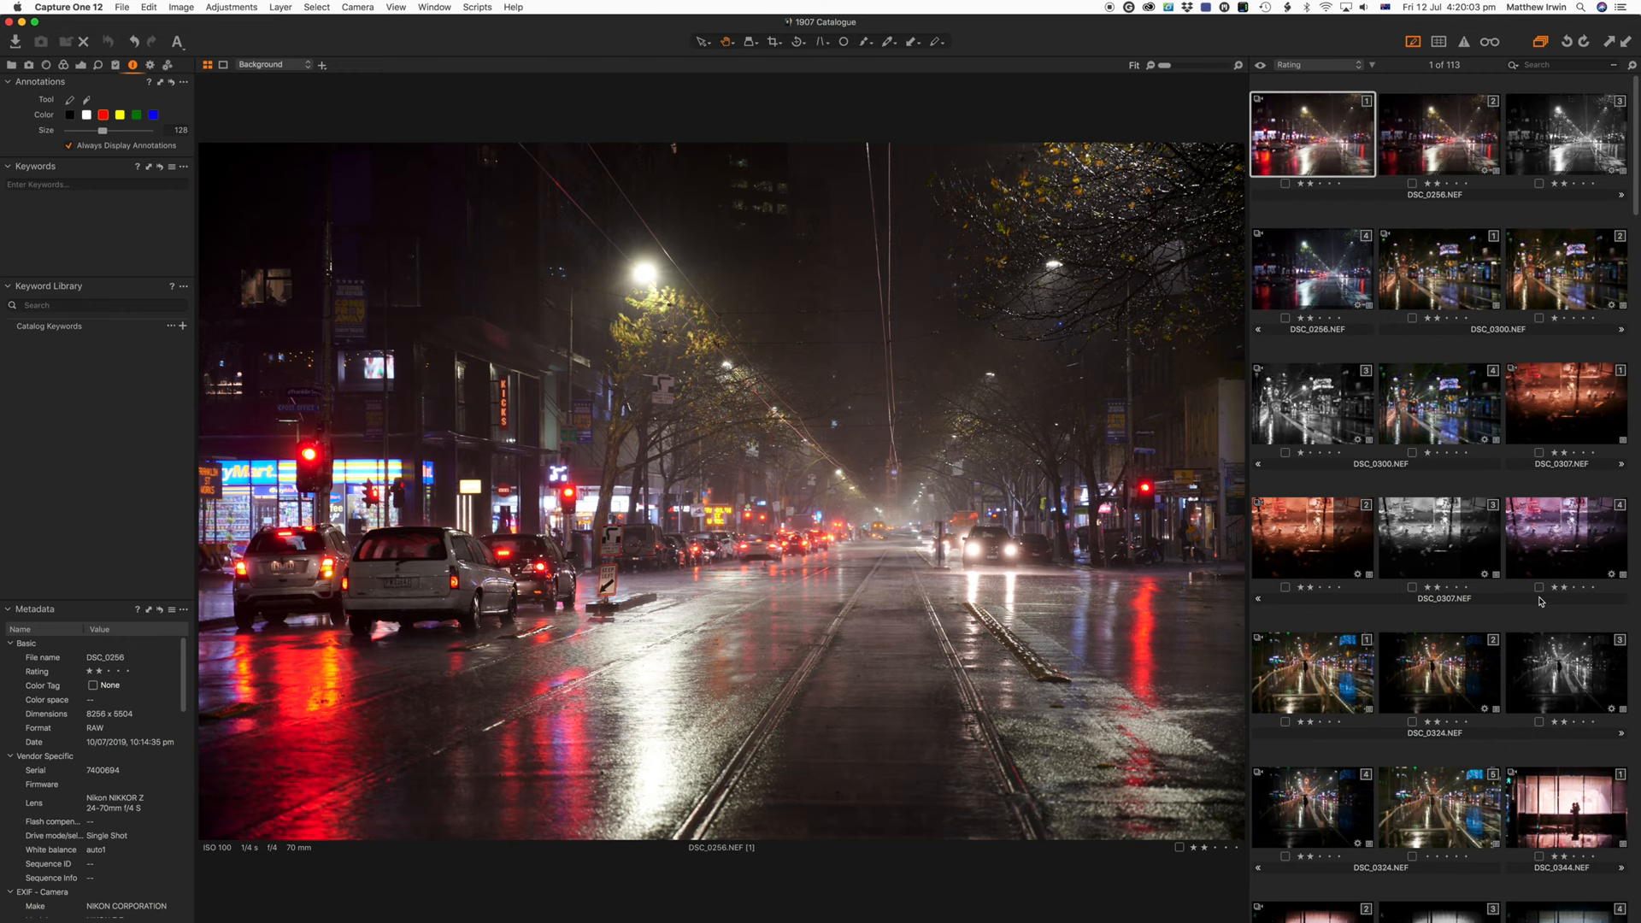
pyautogui.moveTo(29, 218)
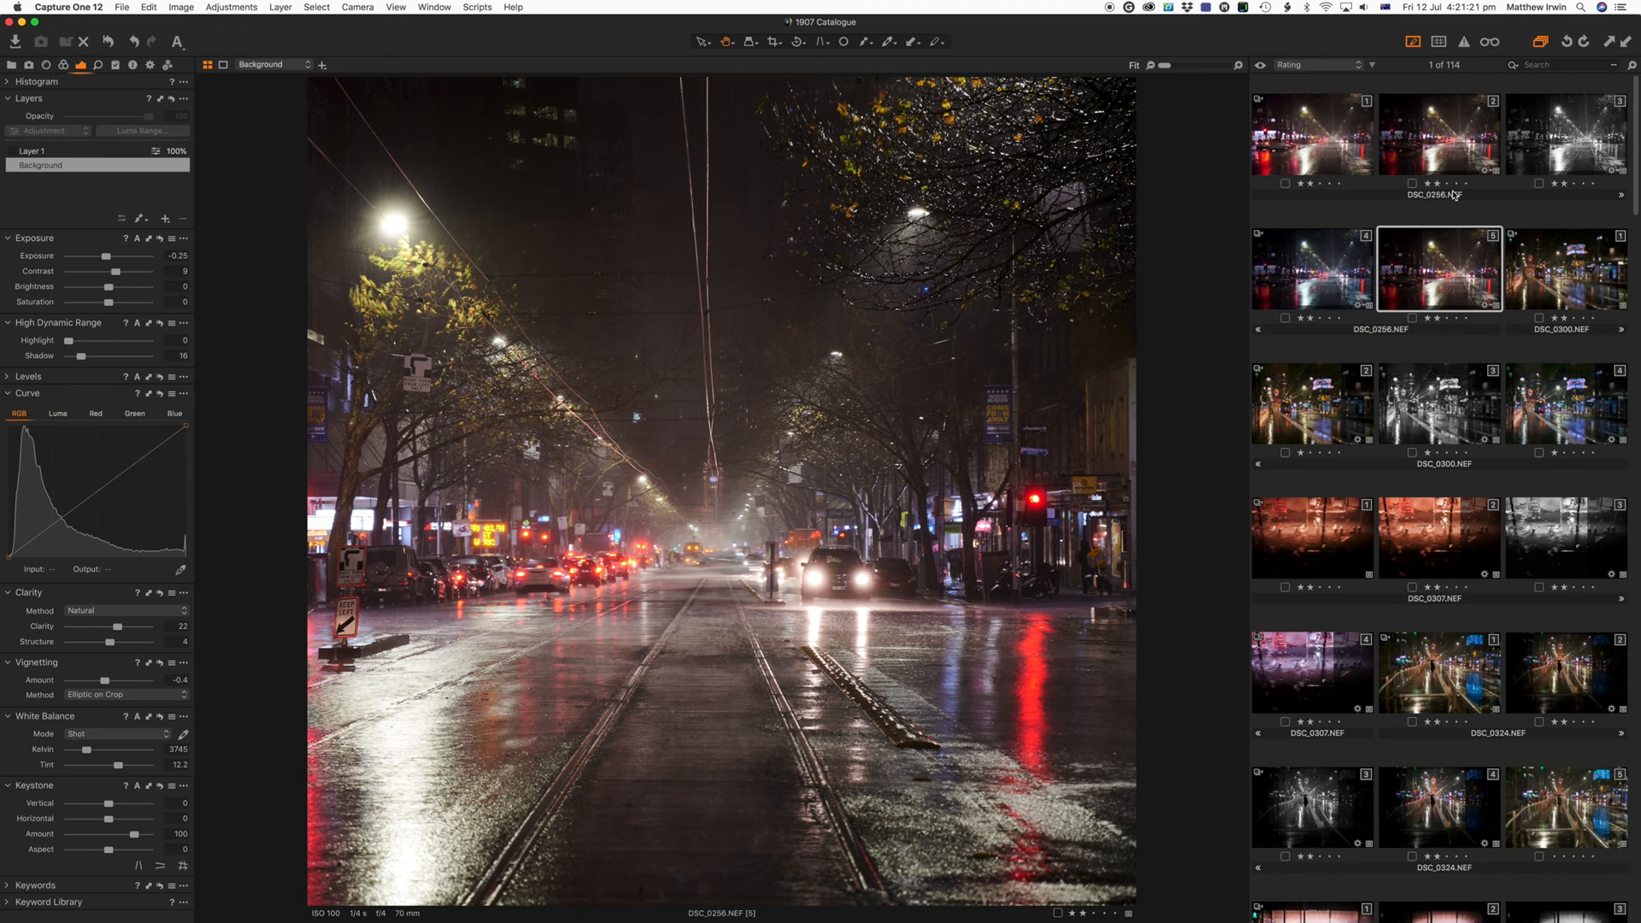
# Step: Raise the portrait variant's Saturation to 100, then pull it back to a muted level
pyautogui.moveTo(107, 302); pyautogui.dragTo(130, 302)
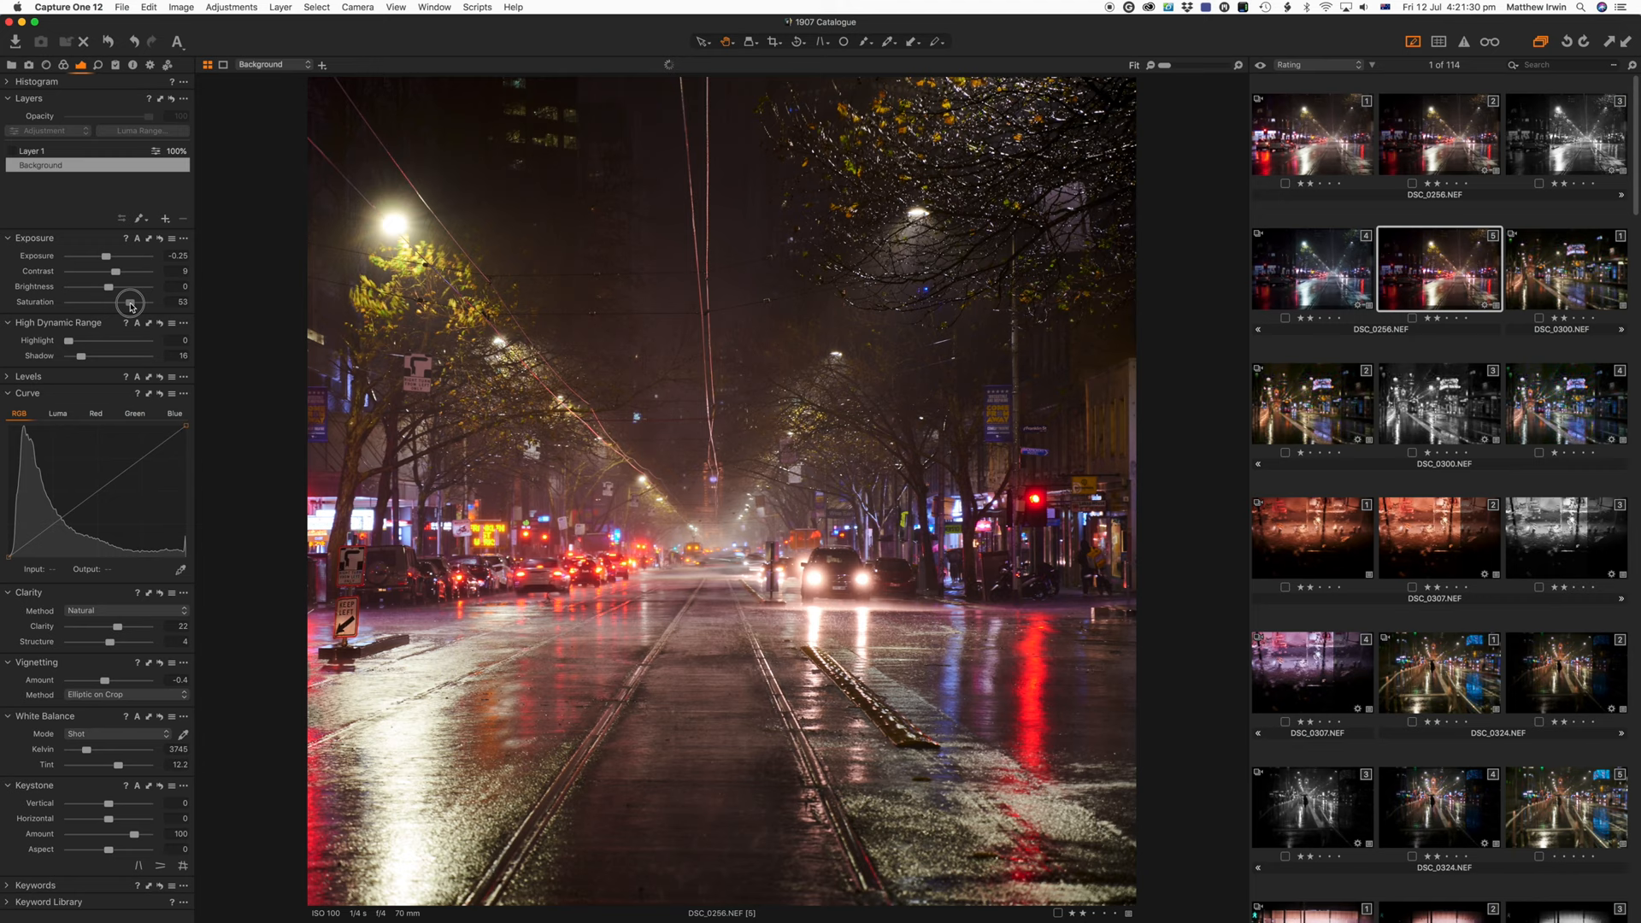
pyautogui.moveTo(130, 302); pyautogui.dragTo(137, 302)
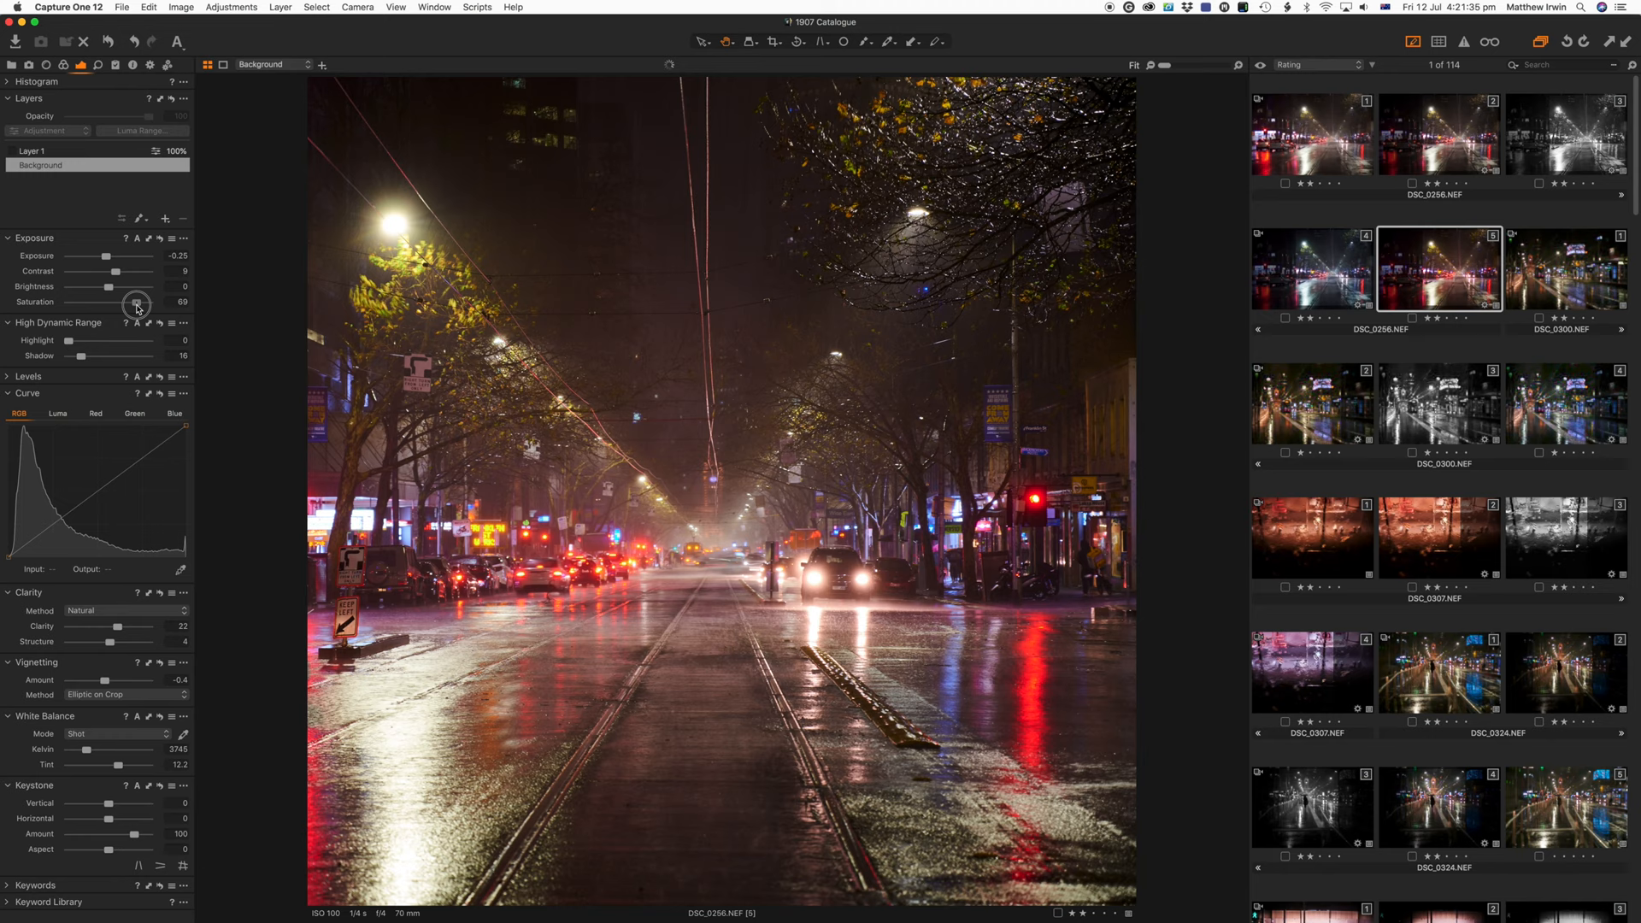
pyautogui.moveTo(137, 302); pyautogui.dragTo(131, 302)
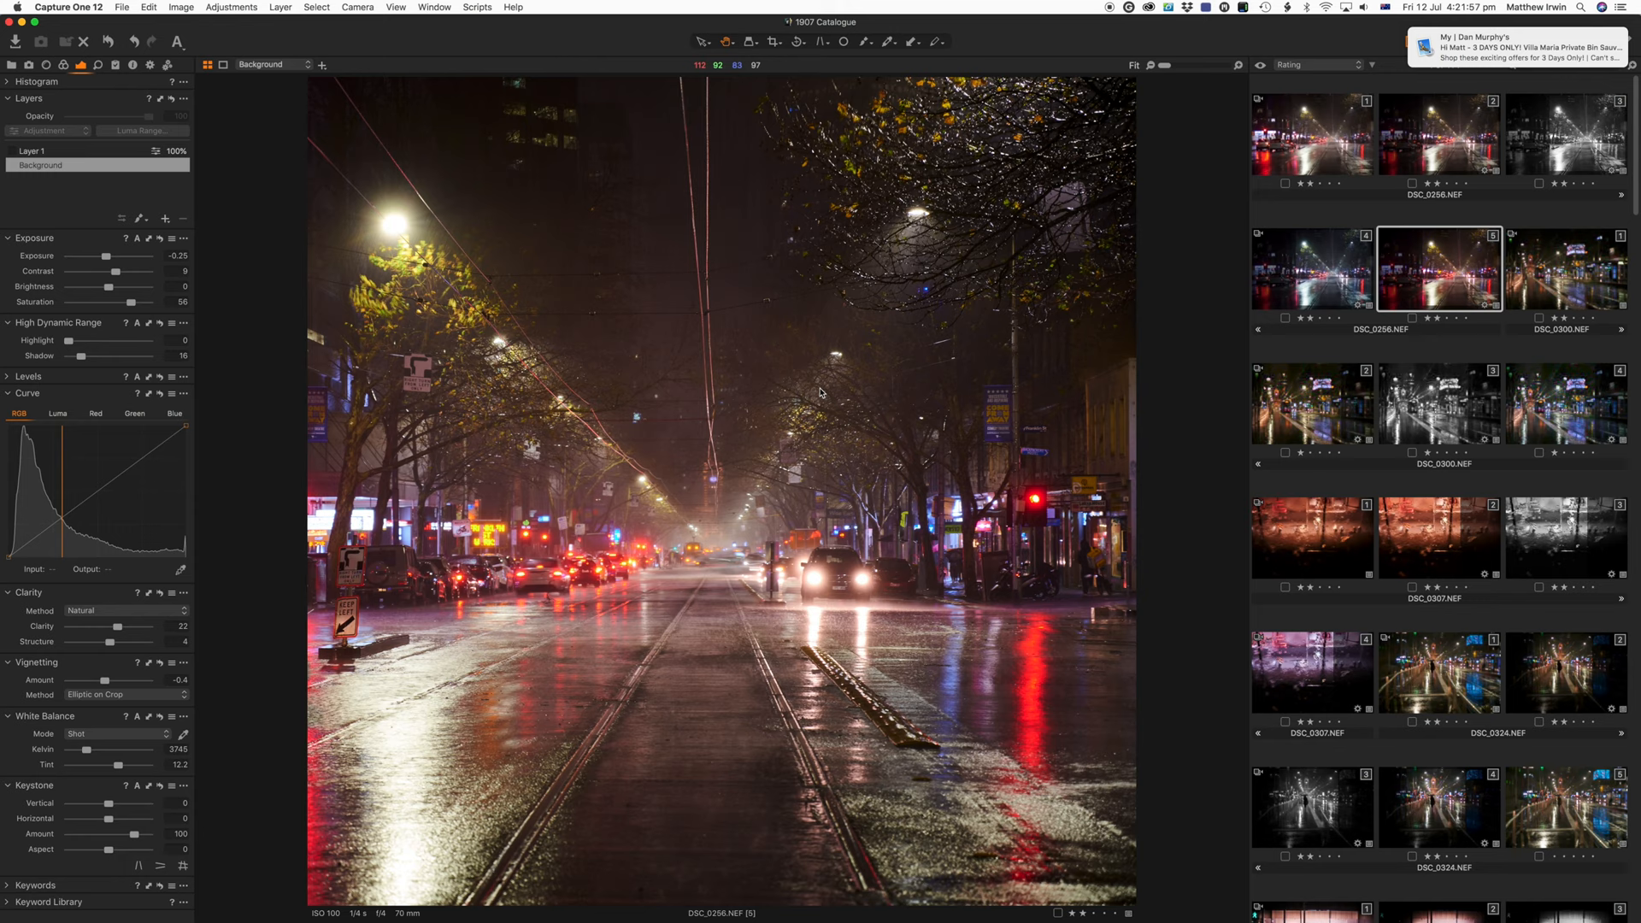
pyautogui.moveTo(111, 303); pyautogui.dragTo(183, 302)
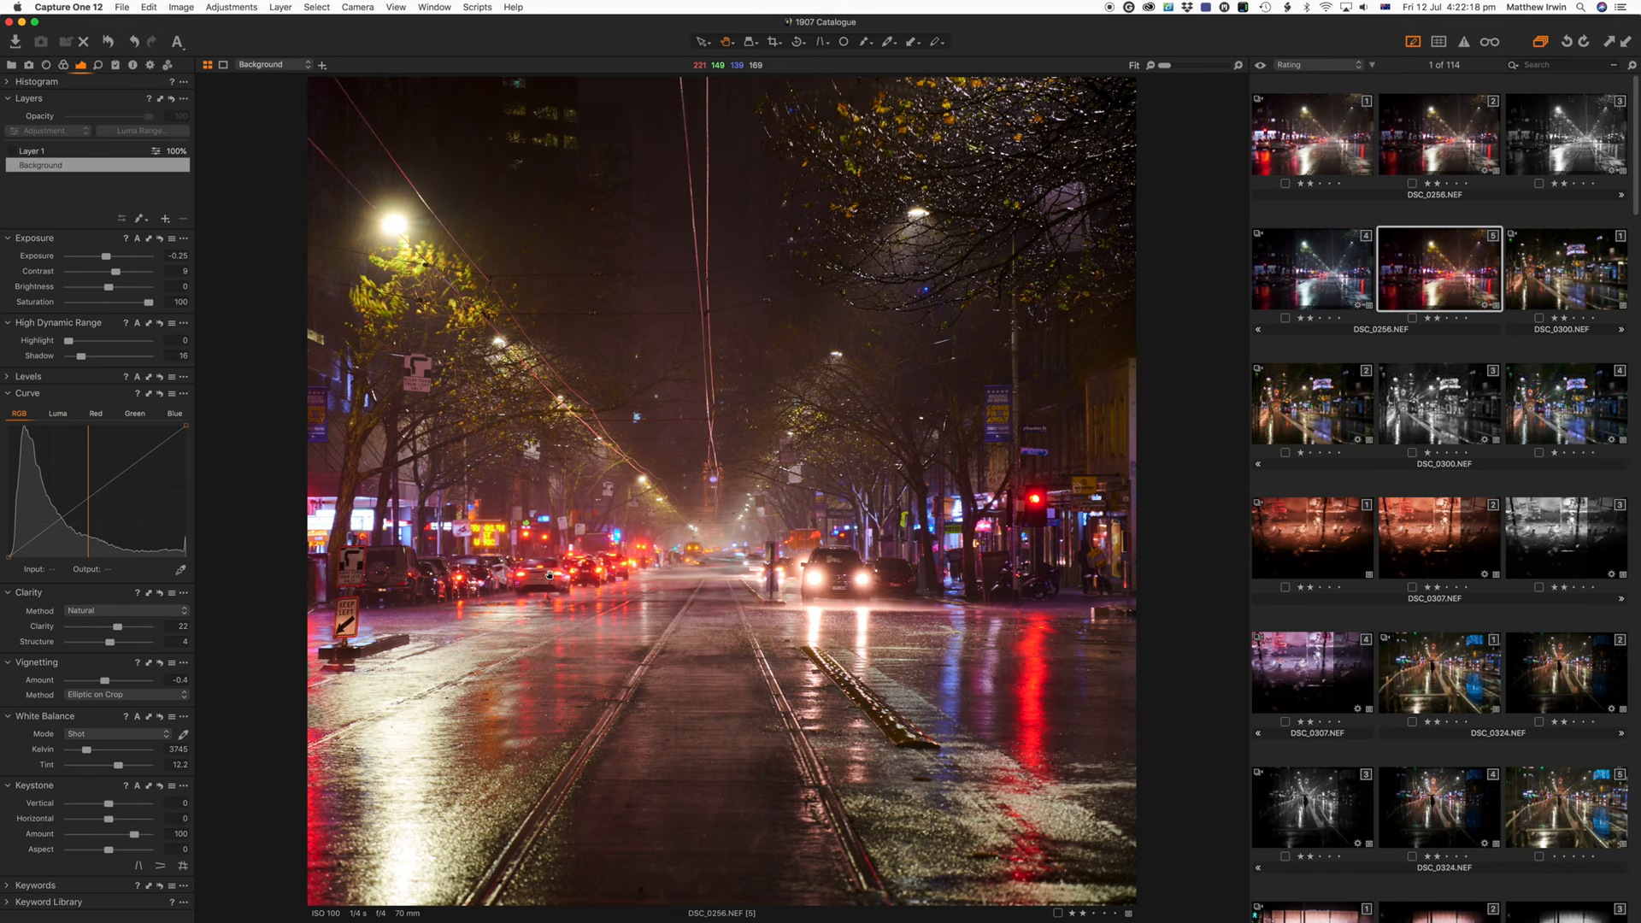
pyautogui.moveTo(141, 301); pyautogui.dragTo(110, 302)
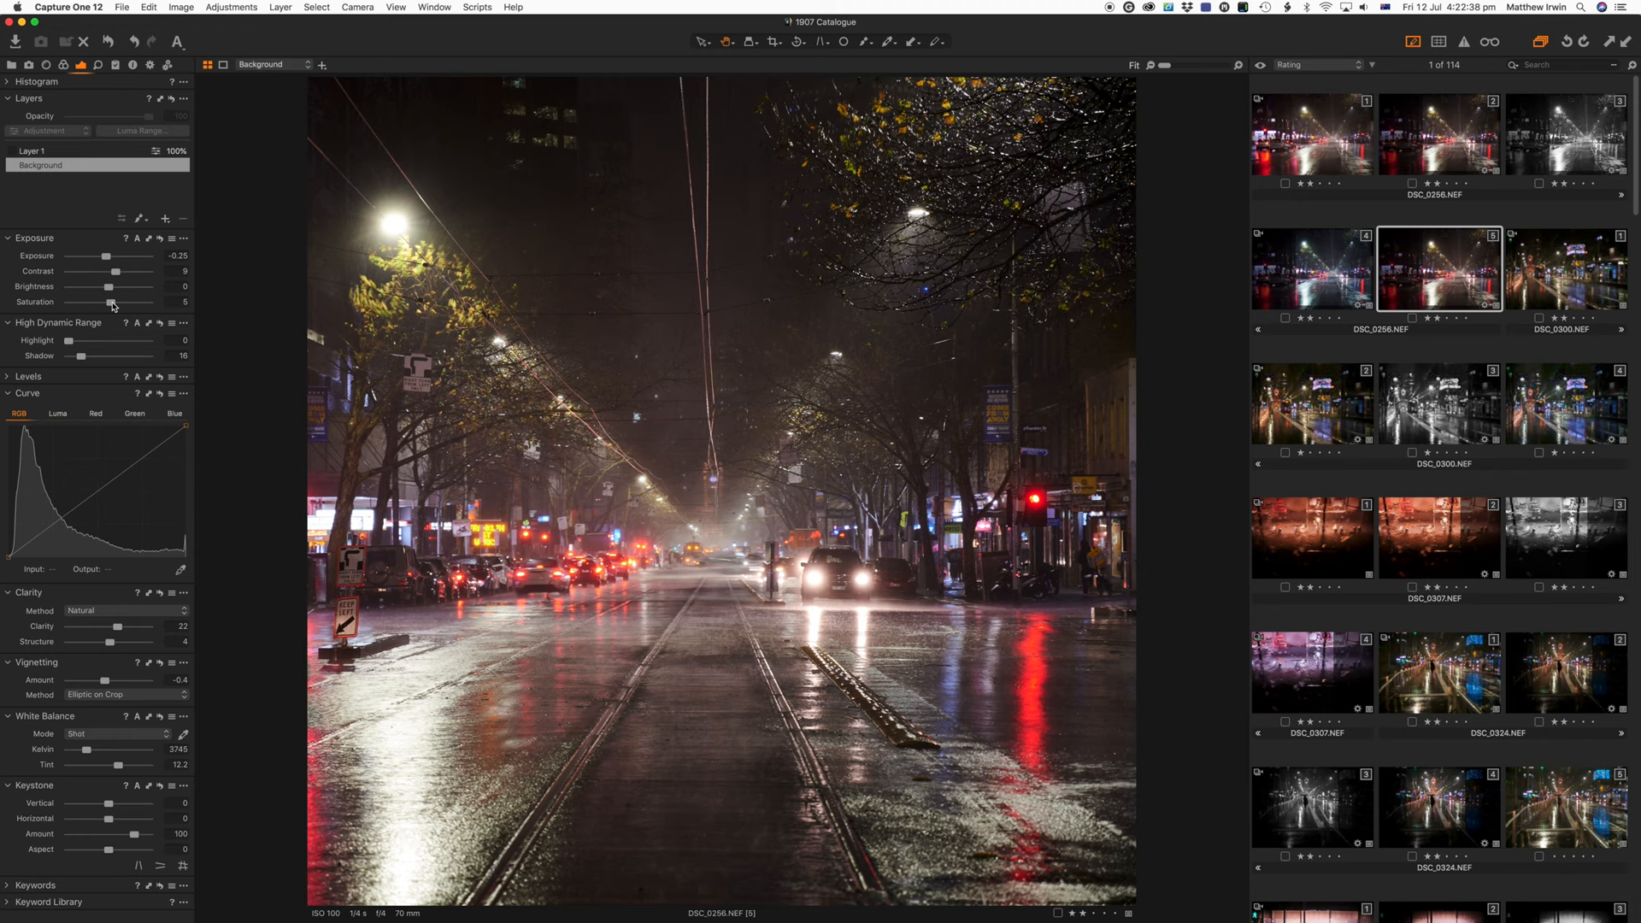
pyautogui.moveTo(112, 302); pyautogui.dragTo(116, 302)
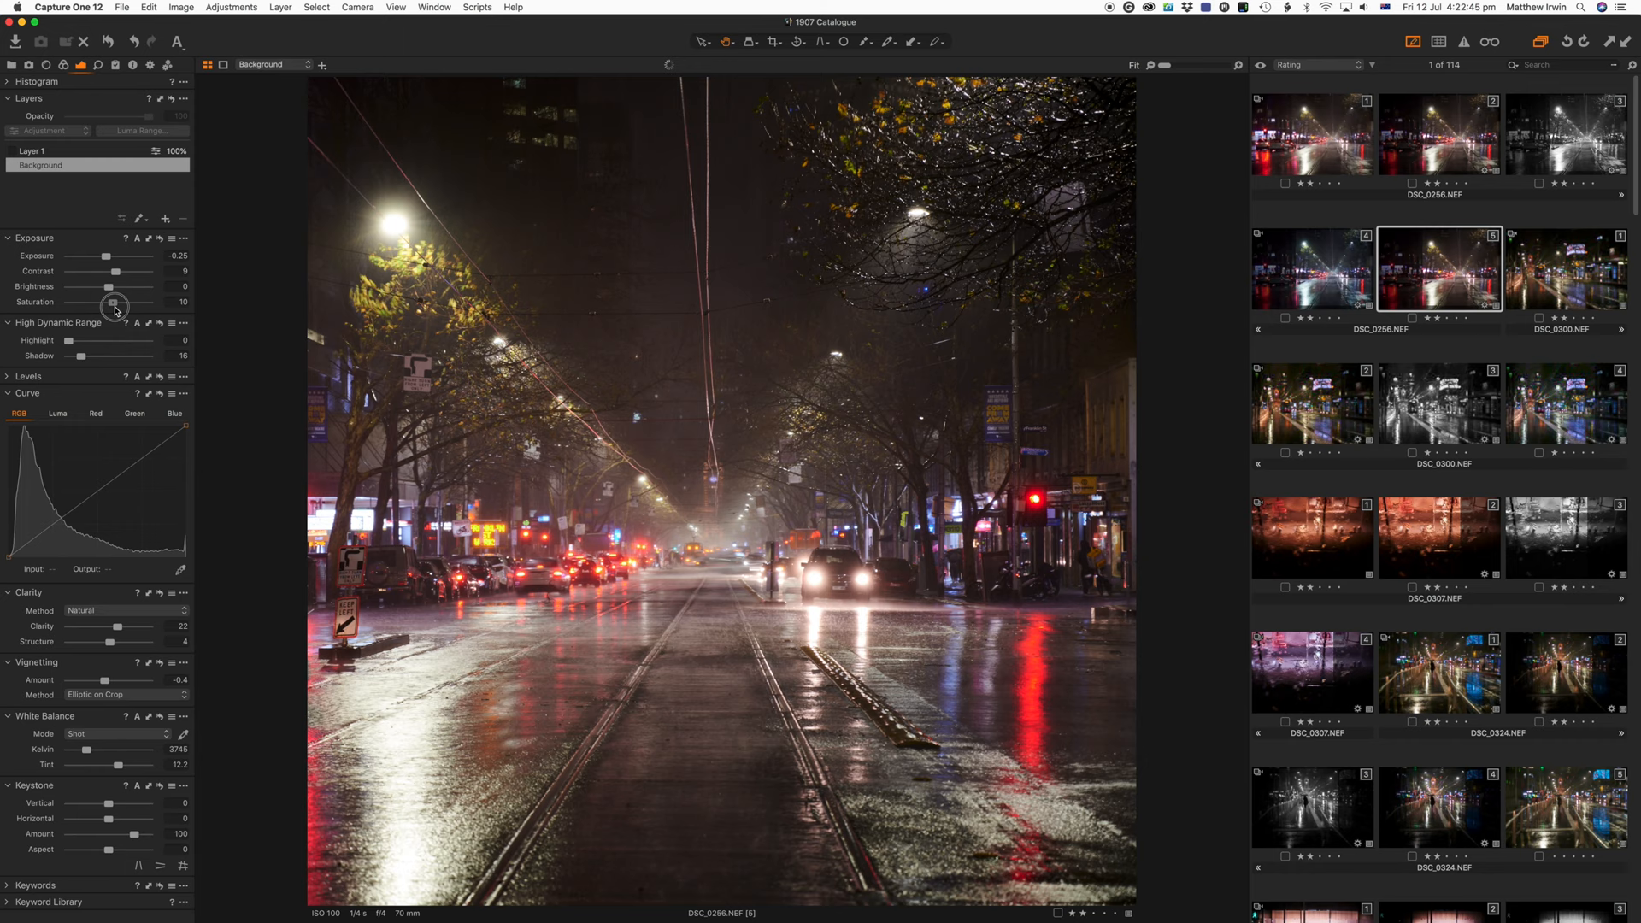
pyautogui.moveTo(112, 303); pyautogui.dragTo(149, 302)
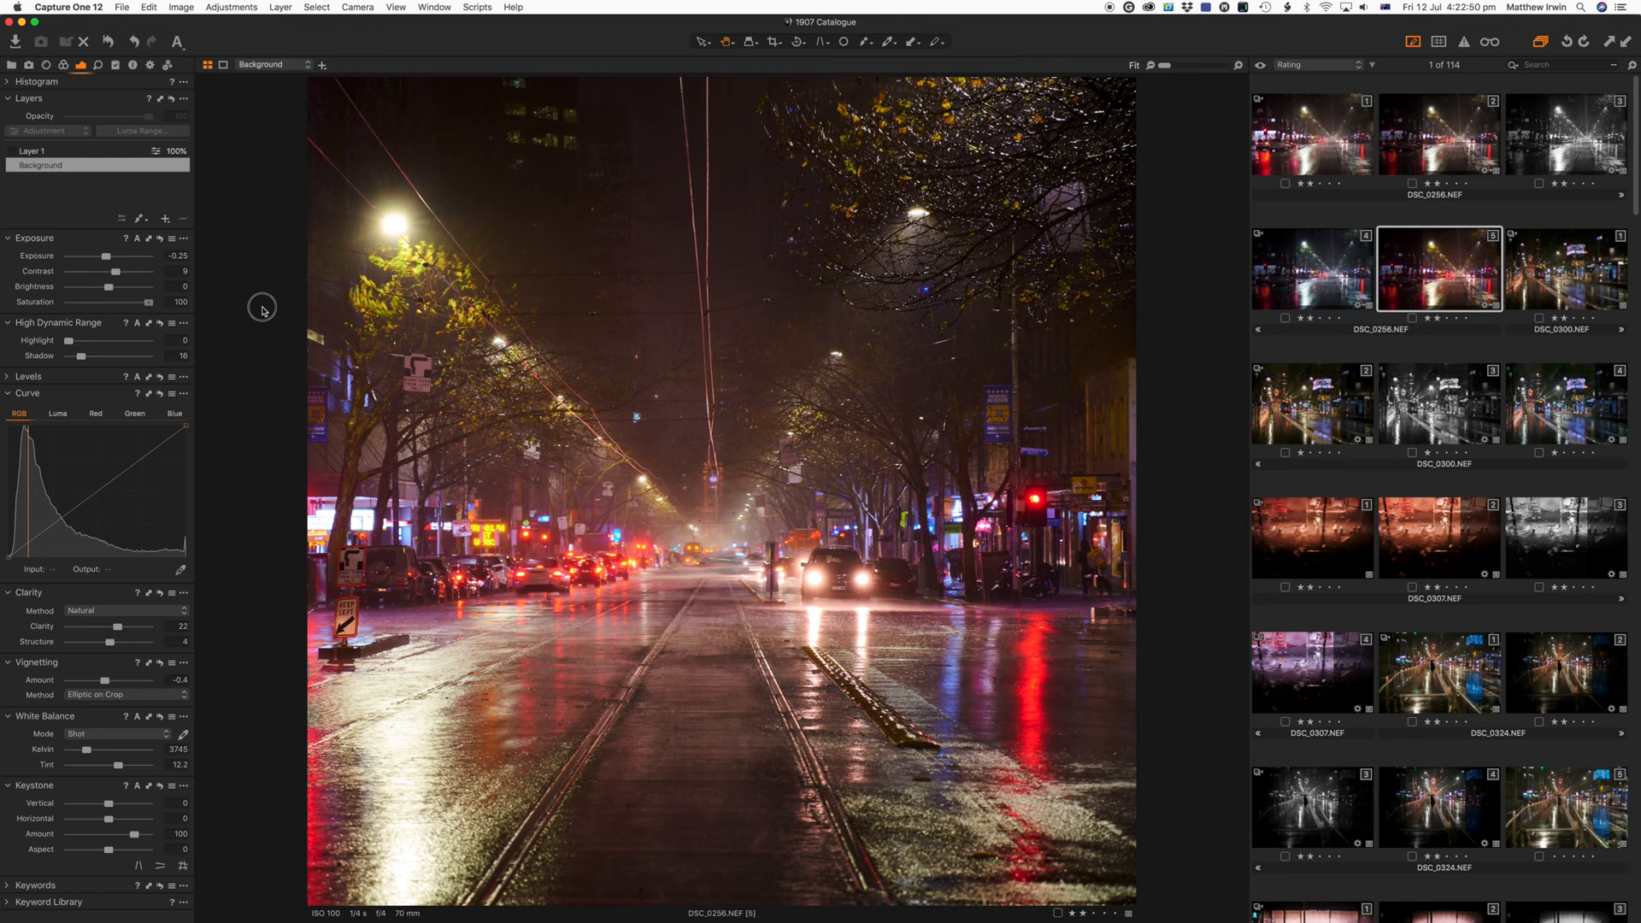